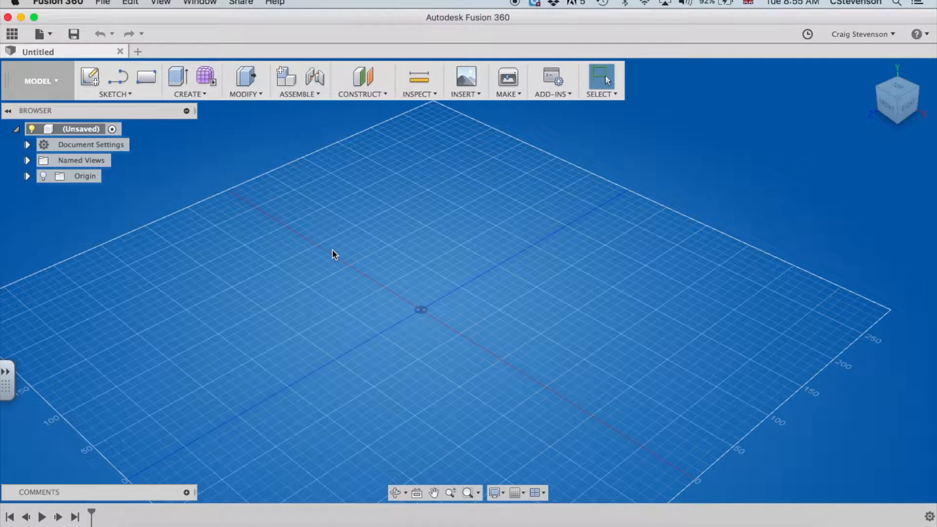
{"action": "mouse_move", "coordinate": [263, 228]}
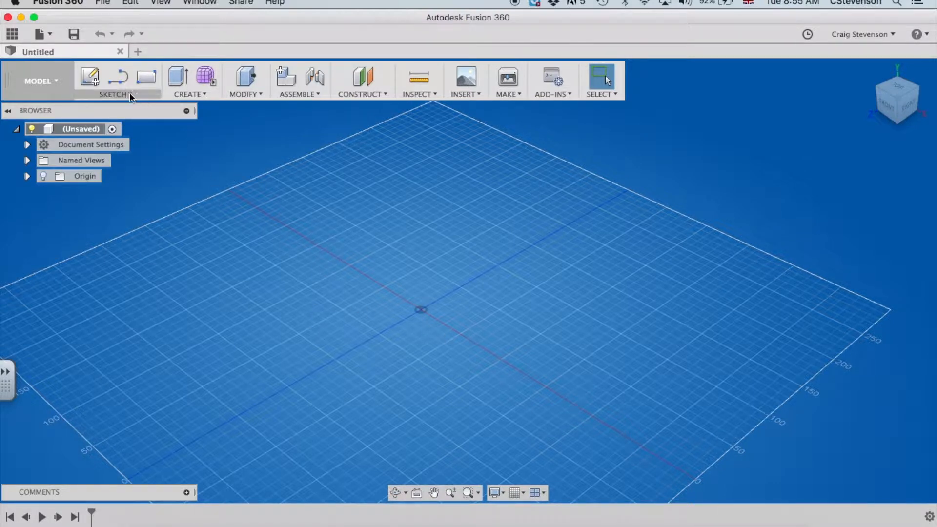
{"action": "mouse_move", "coordinate": [145, 78]}
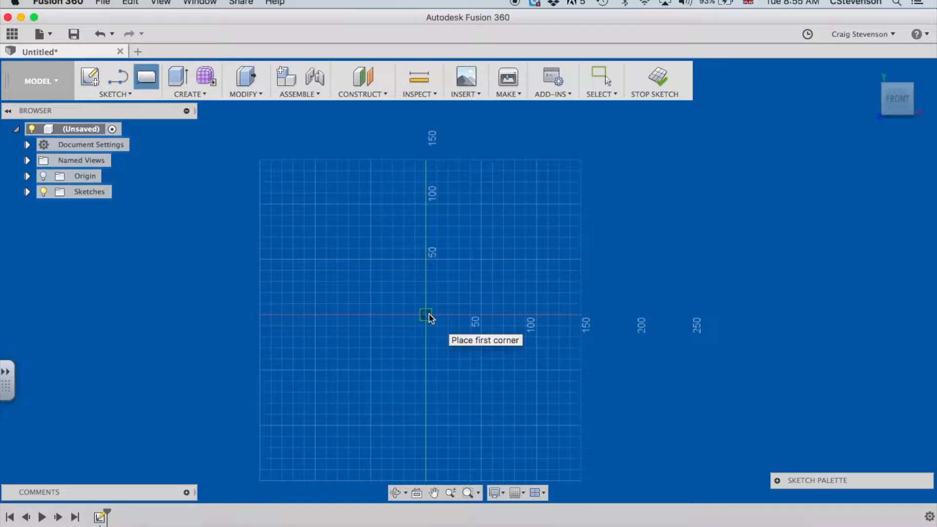
- Draw a 130 x 180 mm rectangle from the origin with a corner-to-corner diagonal
{"action": "left_click_drag", "start_coordinate": [426, 315], "coordinate": [565, 132]}
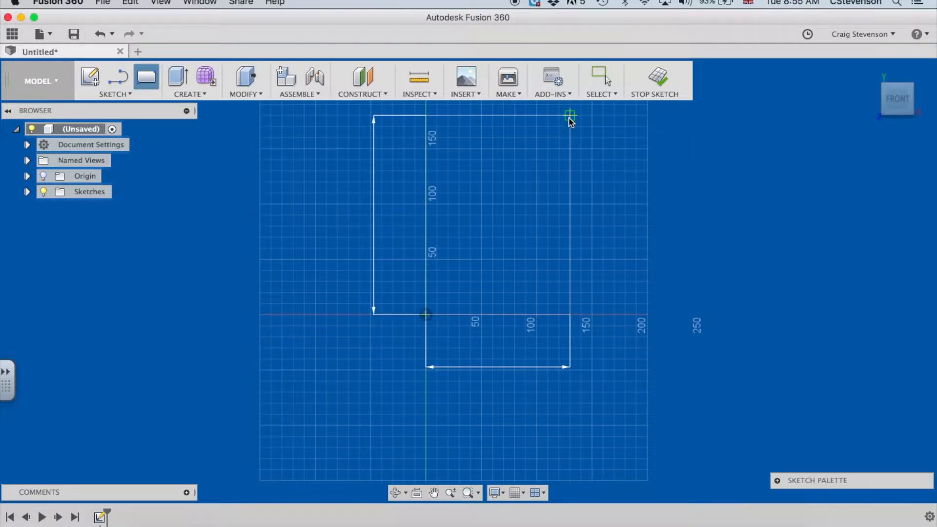
{"action": "left_click_drag", "start_coordinate": [569, 115], "coordinate": [558, 138]}
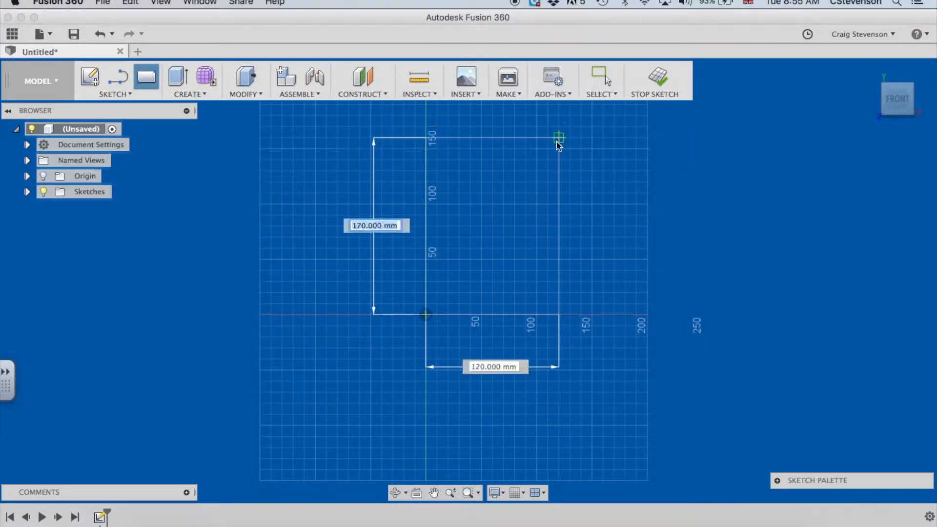
{"action": "left_click_drag", "start_coordinate": [558, 136], "coordinate": [570, 115]}
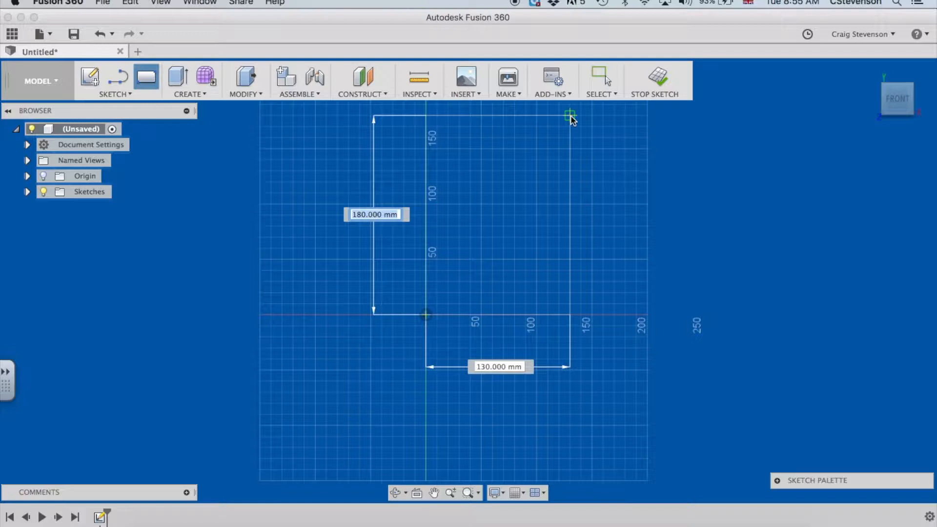
{"action": "left_click", "coordinate": [569, 116]}
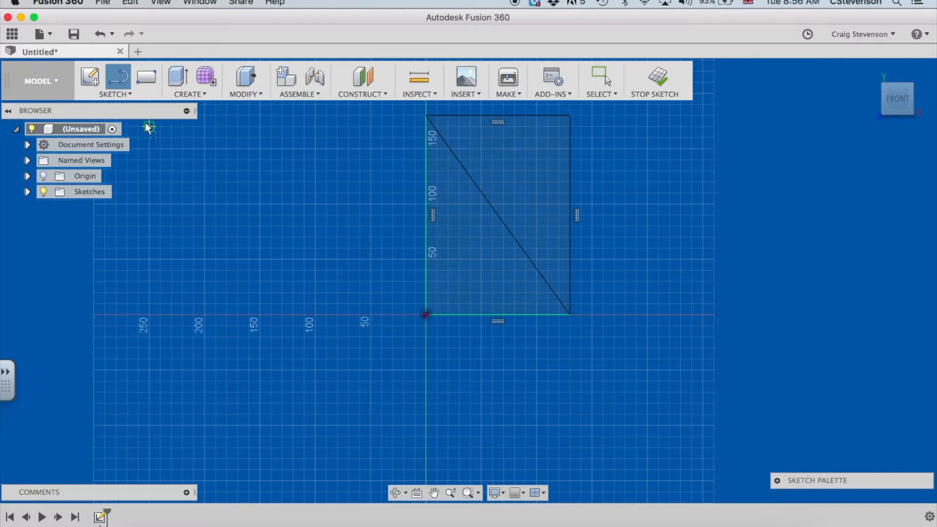
- Trim the top, right and left rectangle edges, leaving the diagonal and bottom line
{"action": "left_click", "coordinate": [116, 81]}
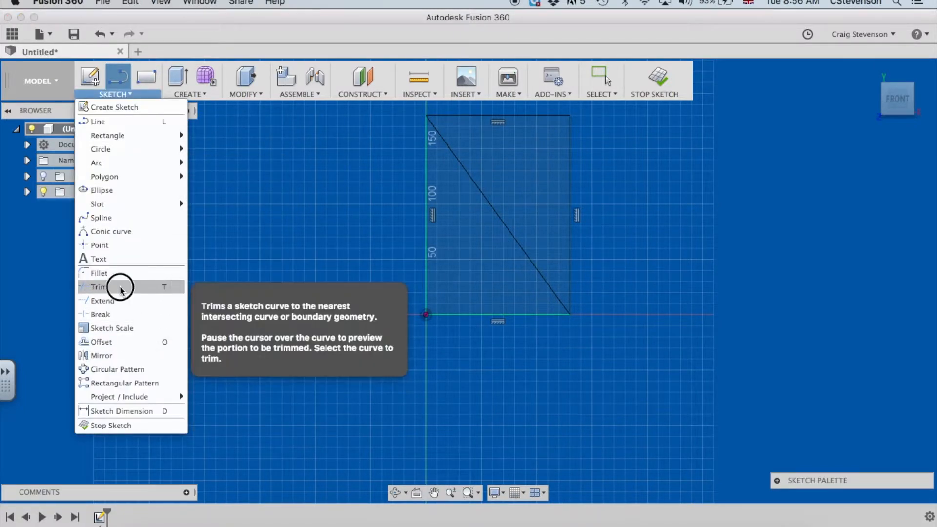
{"action": "left_click", "coordinate": [99, 287]}
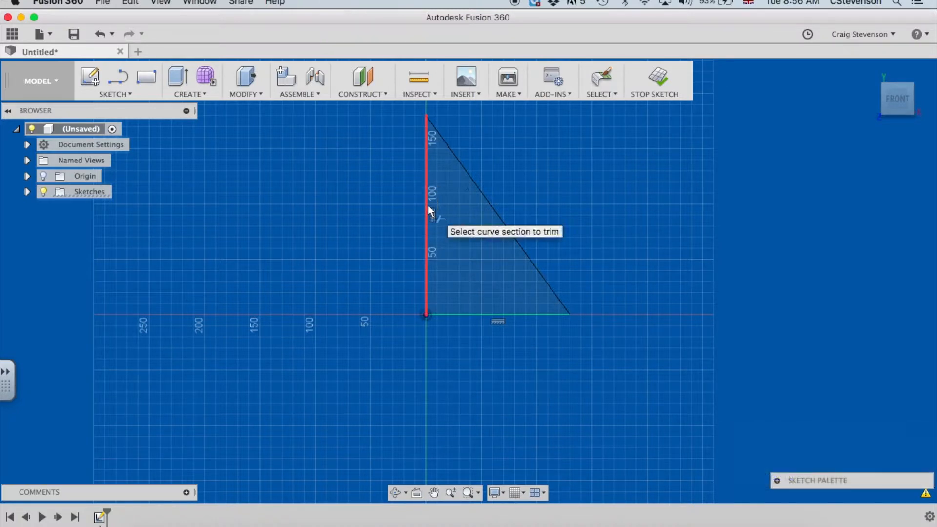
{"action": "left_click", "coordinate": [426, 214]}
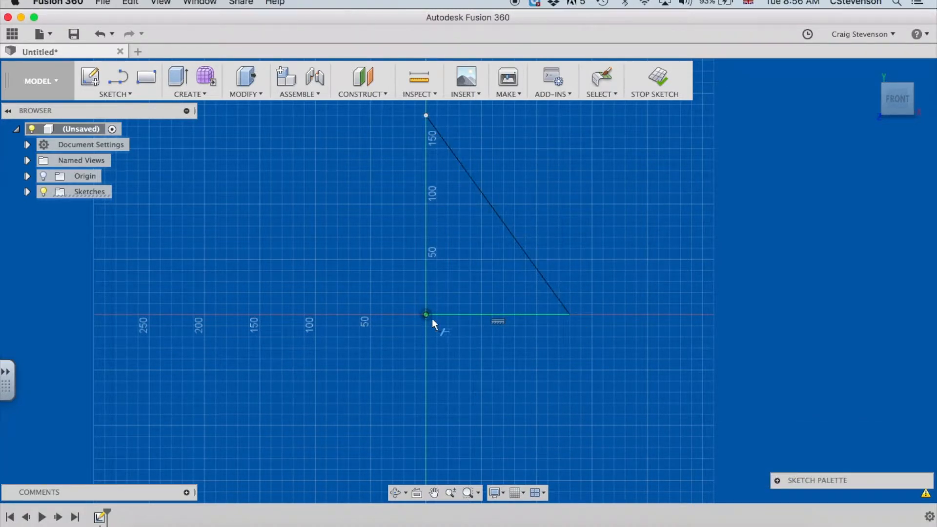
{"action": "left_click", "coordinate": [552, 294]}
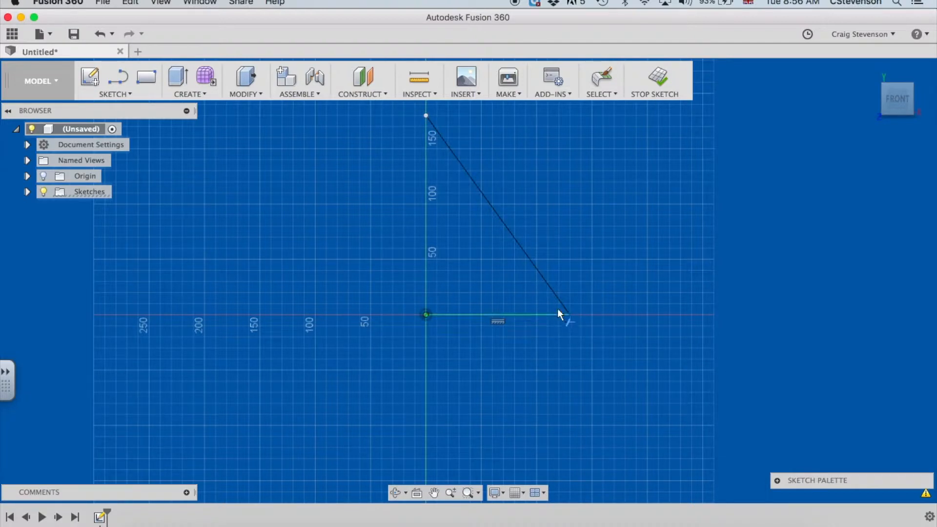
- Fillet the corner where the diagonal meets the bottom line with a 10 mm radius
{"action": "left_click", "coordinate": [497, 315]}
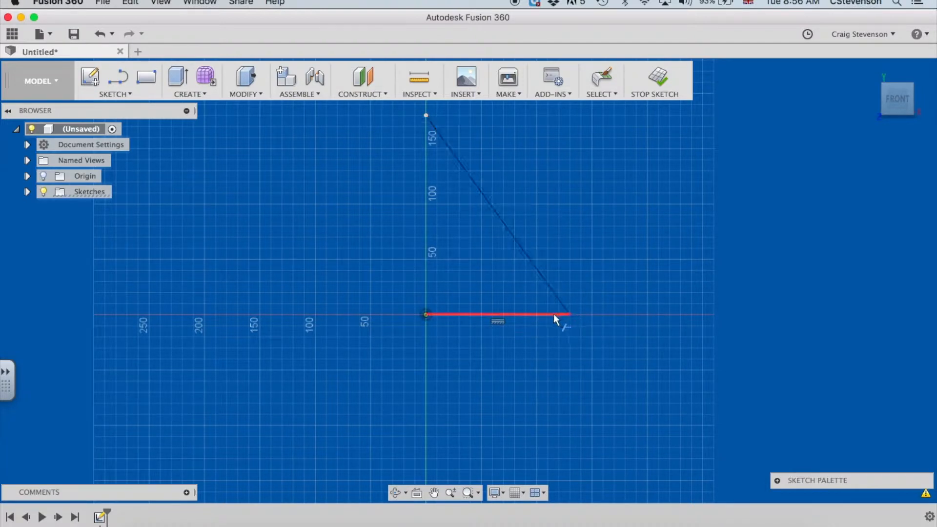
{"action": "left_click", "coordinate": [114, 81]}
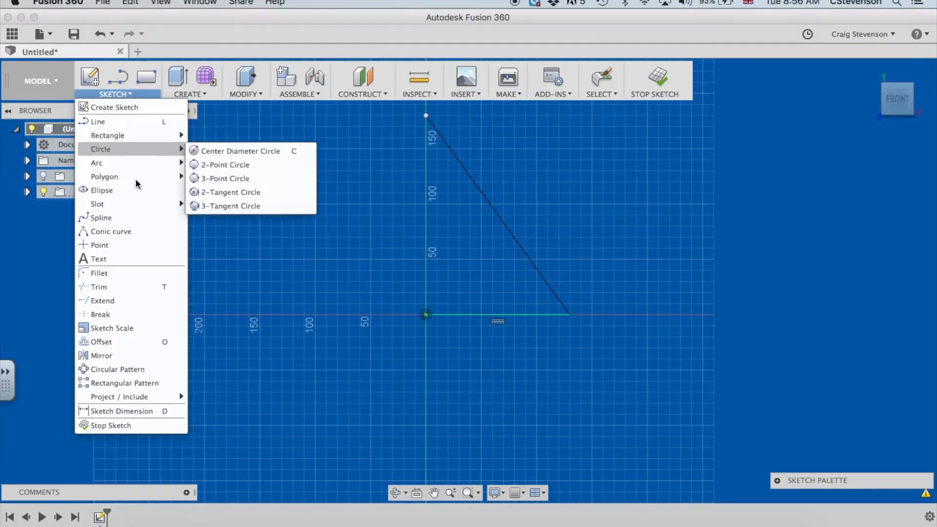
{"action": "left_click", "coordinate": [223, 293]}
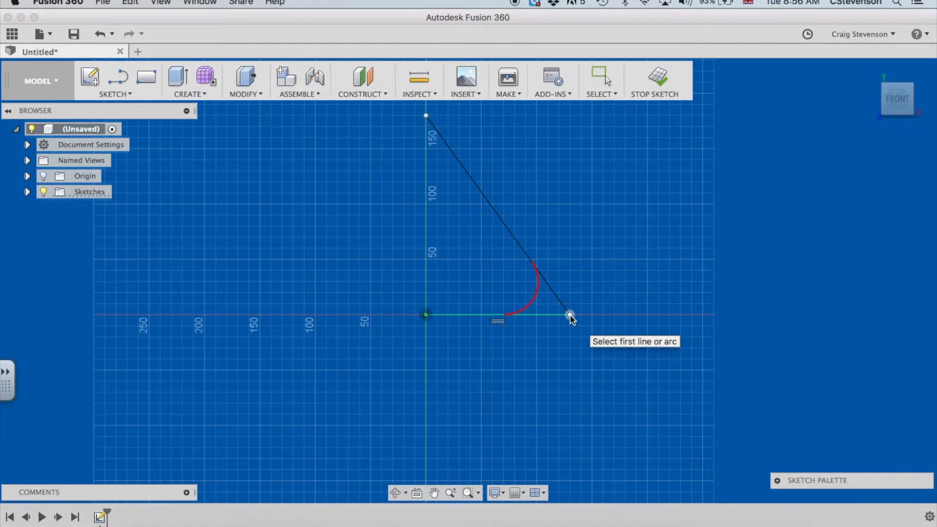
{"action": "left_click", "coordinate": [568, 315]}
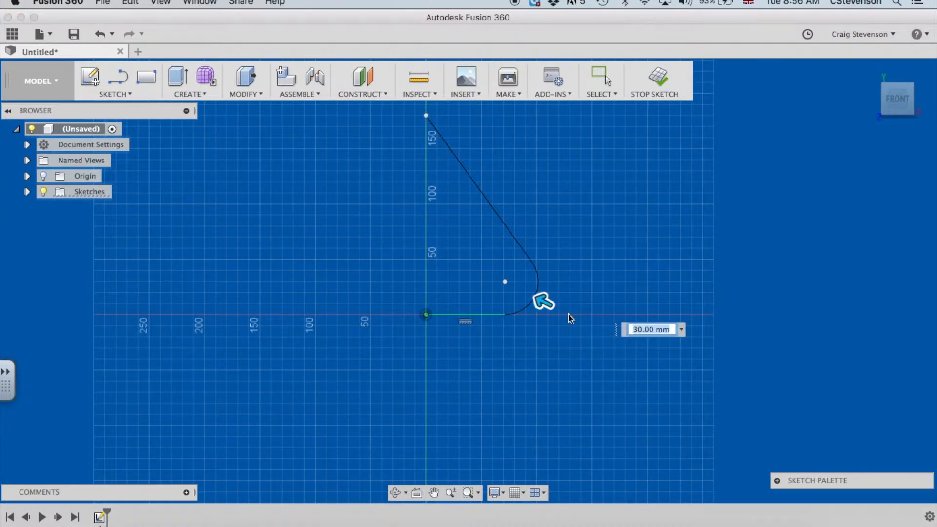
{"action": "left_click_drag", "start_coordinate": [540, 299], "coordinate": [550, 302]}
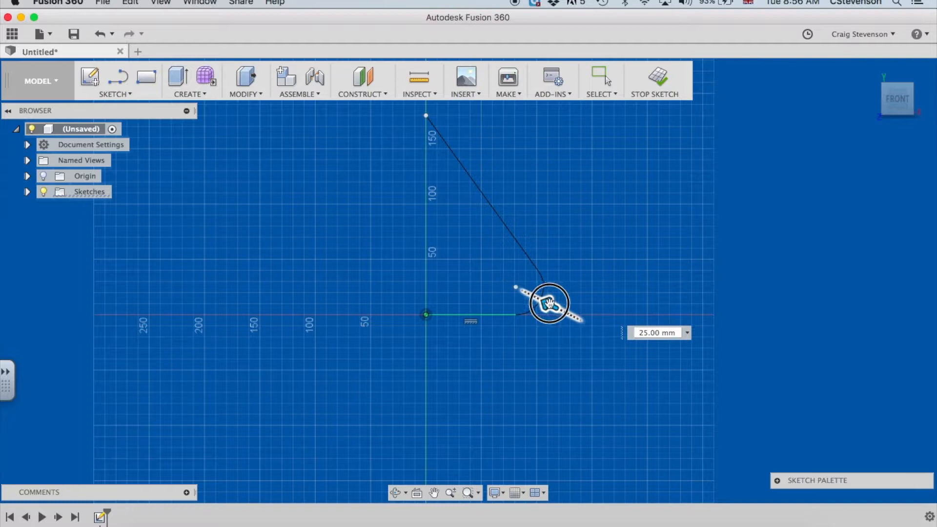
{"action": "left_click_drag", "start_coordinate": [547, 301], "coordinate": [565, 311]}
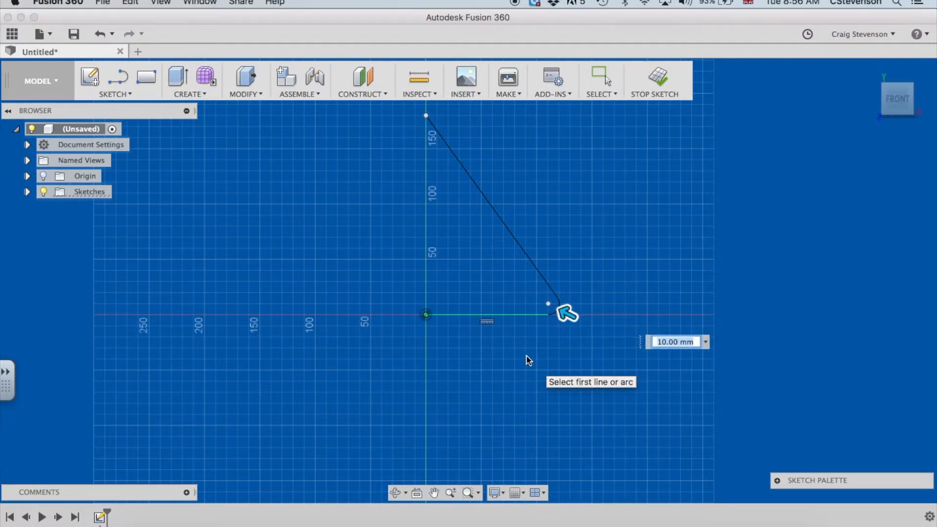
{"action": "mouse_move", "coordinate": [565, 353]}
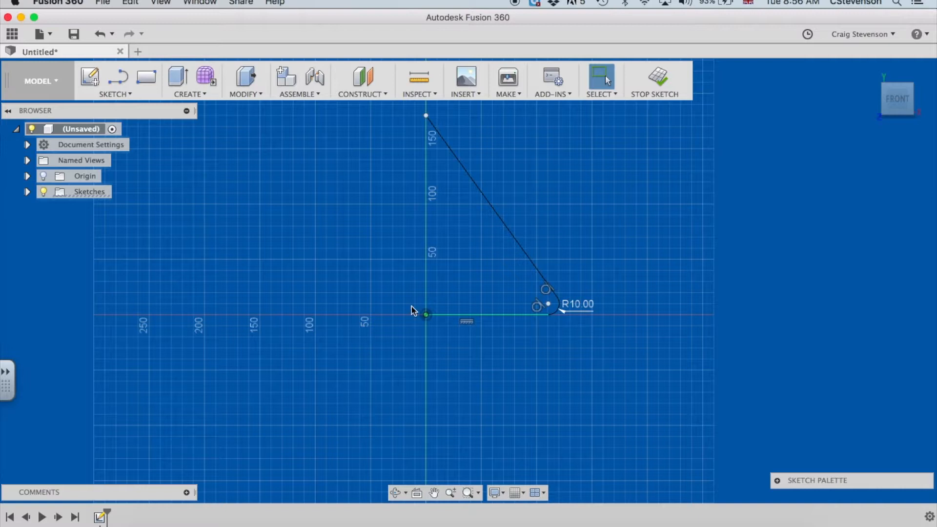
- Offset the filleted profile 3 mm and close the strip's end near the origin
{"action": "left_click", "coordinate": [115, 81]}
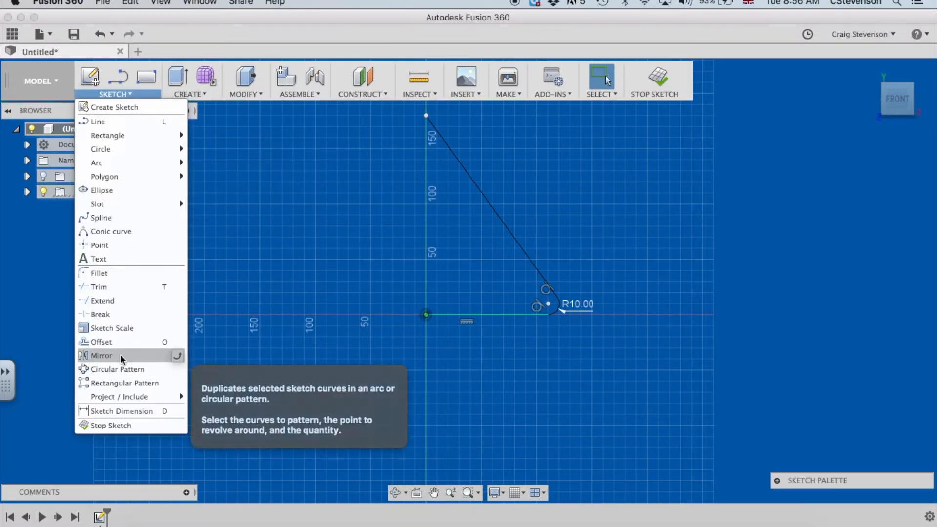
{"action": "left_click", "coordinate": [101, 341]}
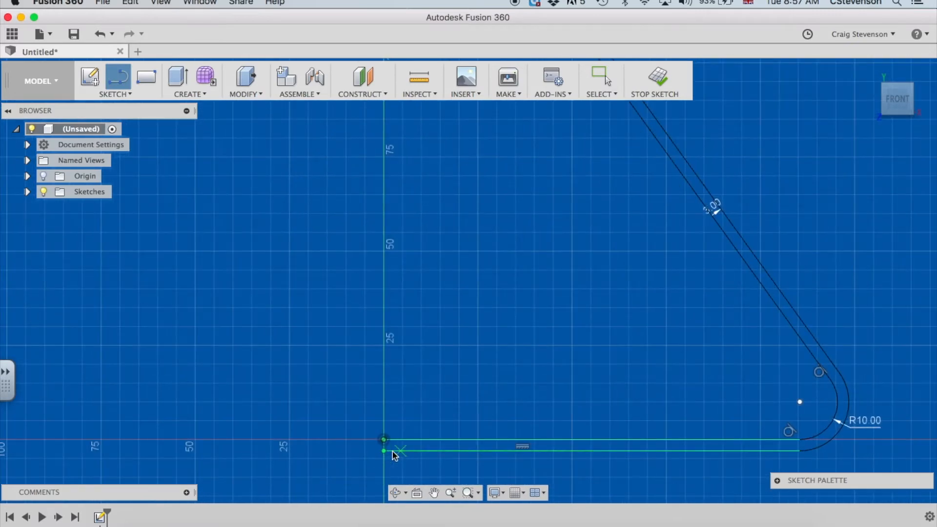
{"action": "left_click", "coordinate": [383, 448]}
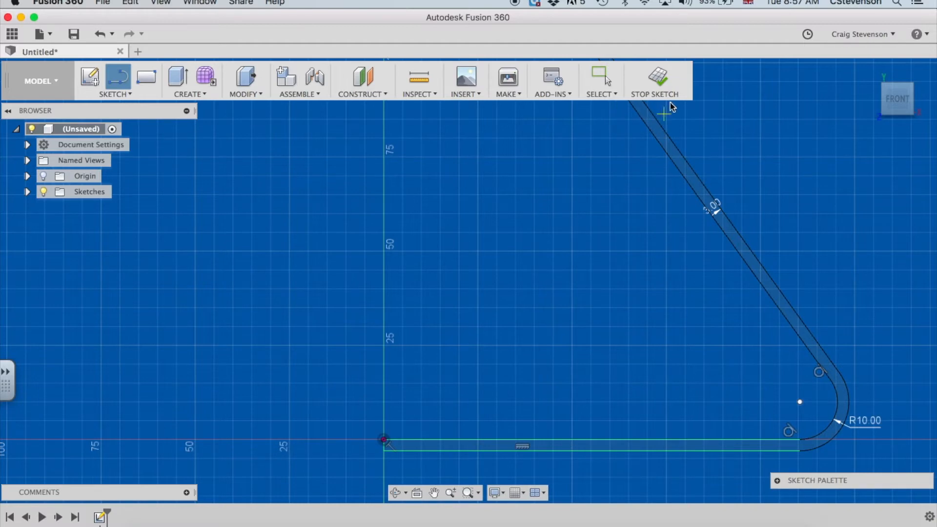
- Finish the sketch and extrude the closed strip 150 mm into a solid body
{"action": "left_click", "coordinate": [654, 81]}
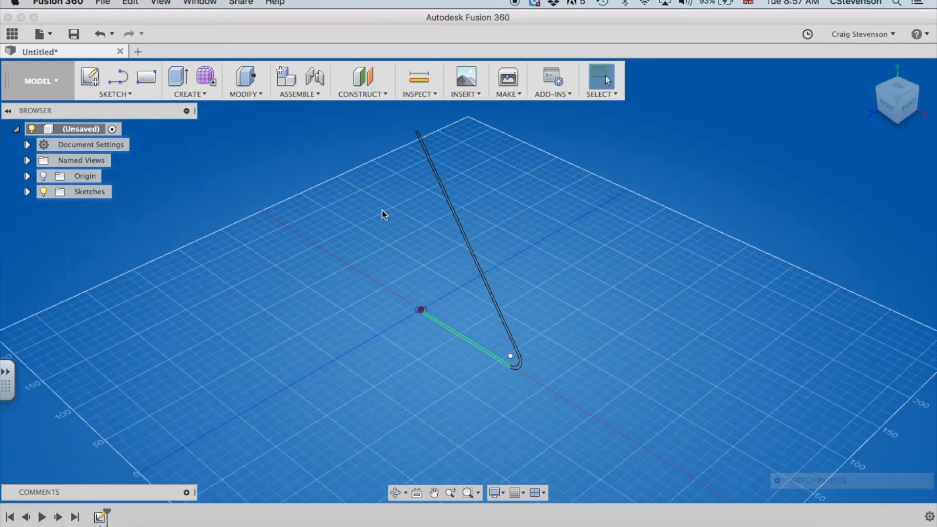
{"action": "left_click", "coordinate": [177, 78]}
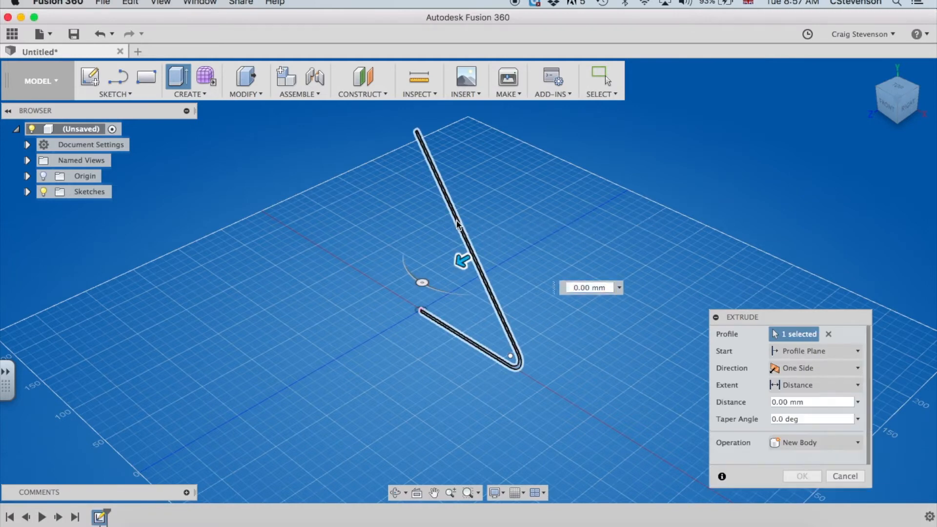
{"action": "left_click_drag", "start_coordinate": [462, 261], "coordinate": [568, 202]}
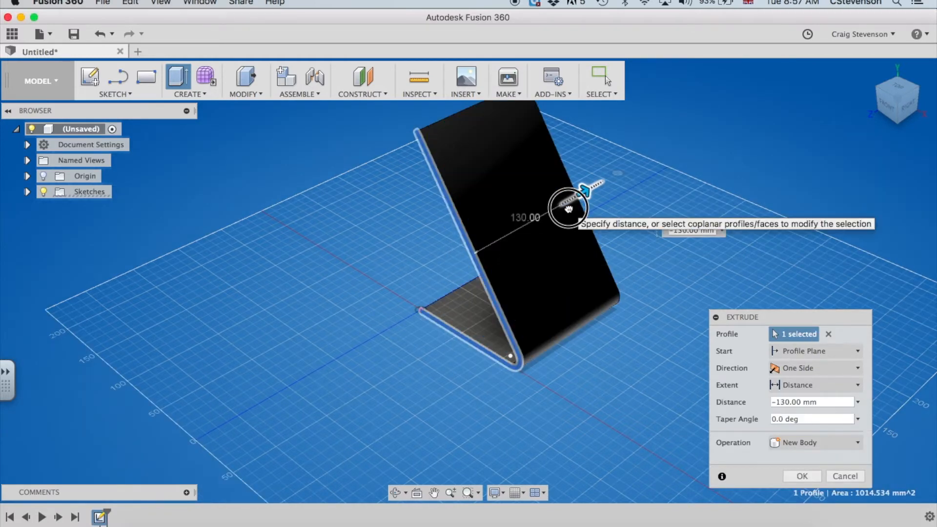
{"action": "left_click_drag", "start_coordinate": [568, 200], "coordinate": [597, 184]}
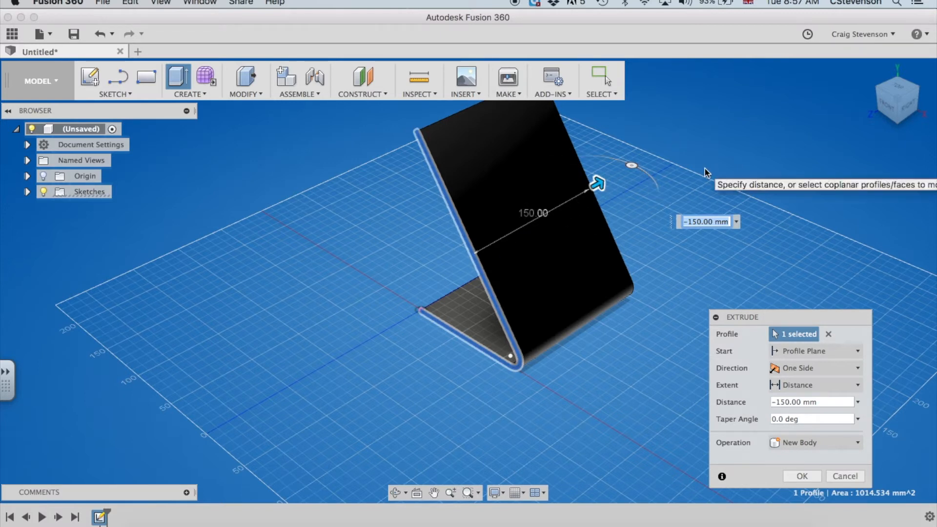
{"action": "left_click", "coordinate": [801, 475]}
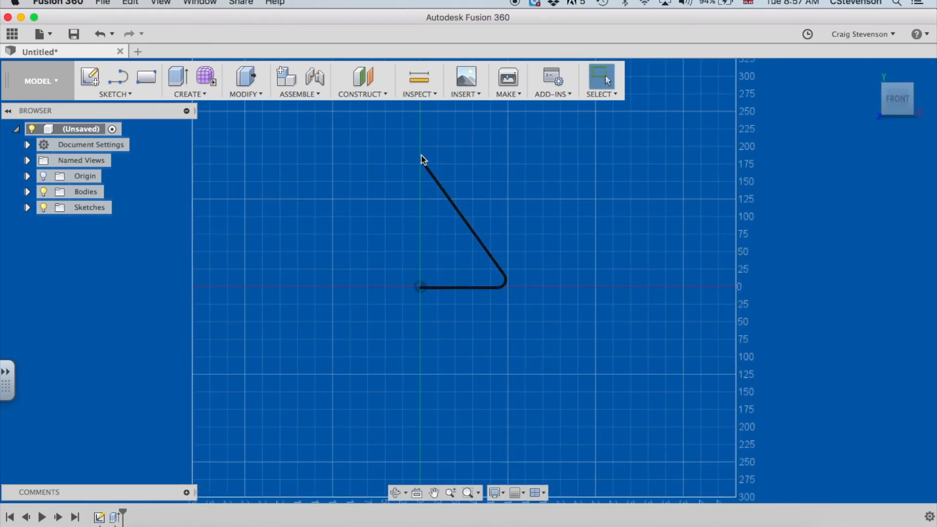
{"action": "mouse_move", "coordinate": [510, 167]}
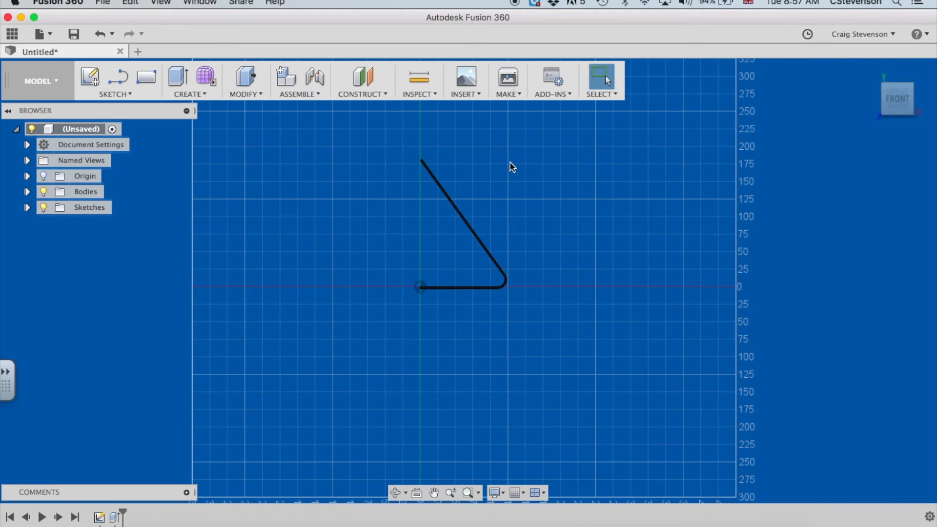
{"action": "mouse_move", "coordinate": [507, 163]}
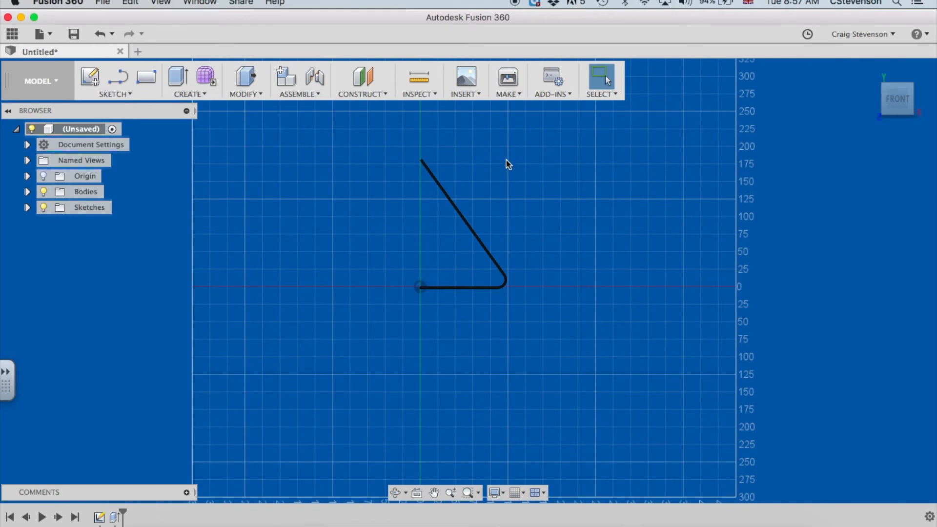
{"action": "mouse_move", "coordinate": [473, 167]}
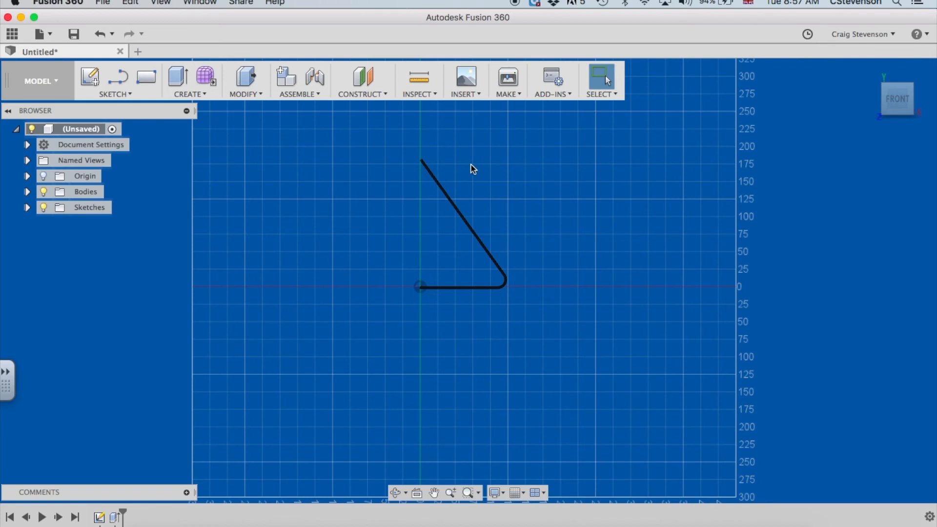